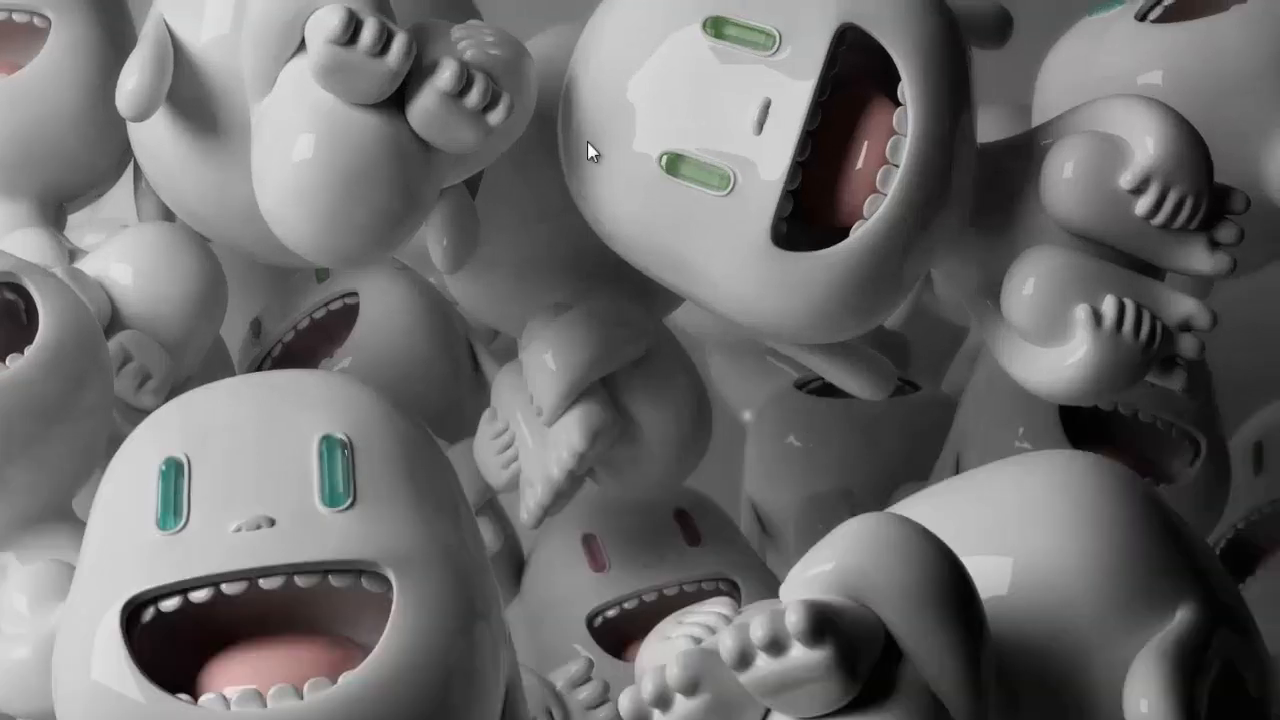
pyautogui.moveTo(522, 237)
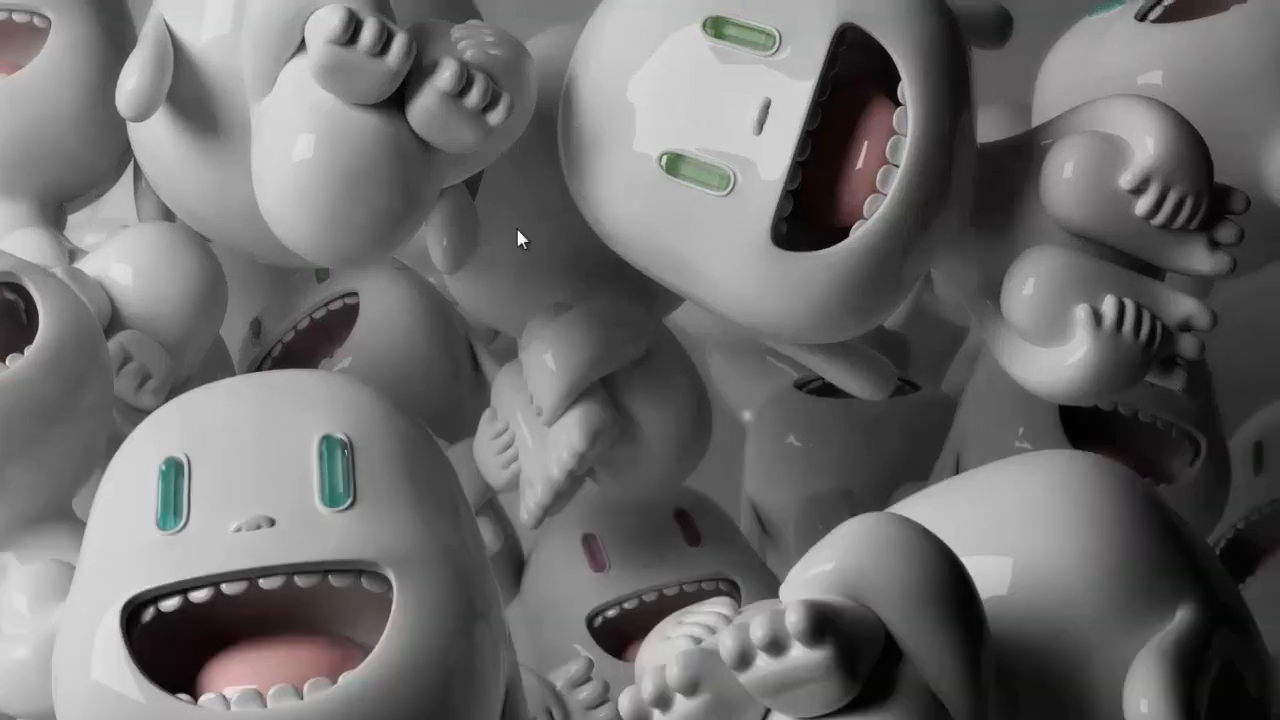
pyautogui.moveTo(120, 330)
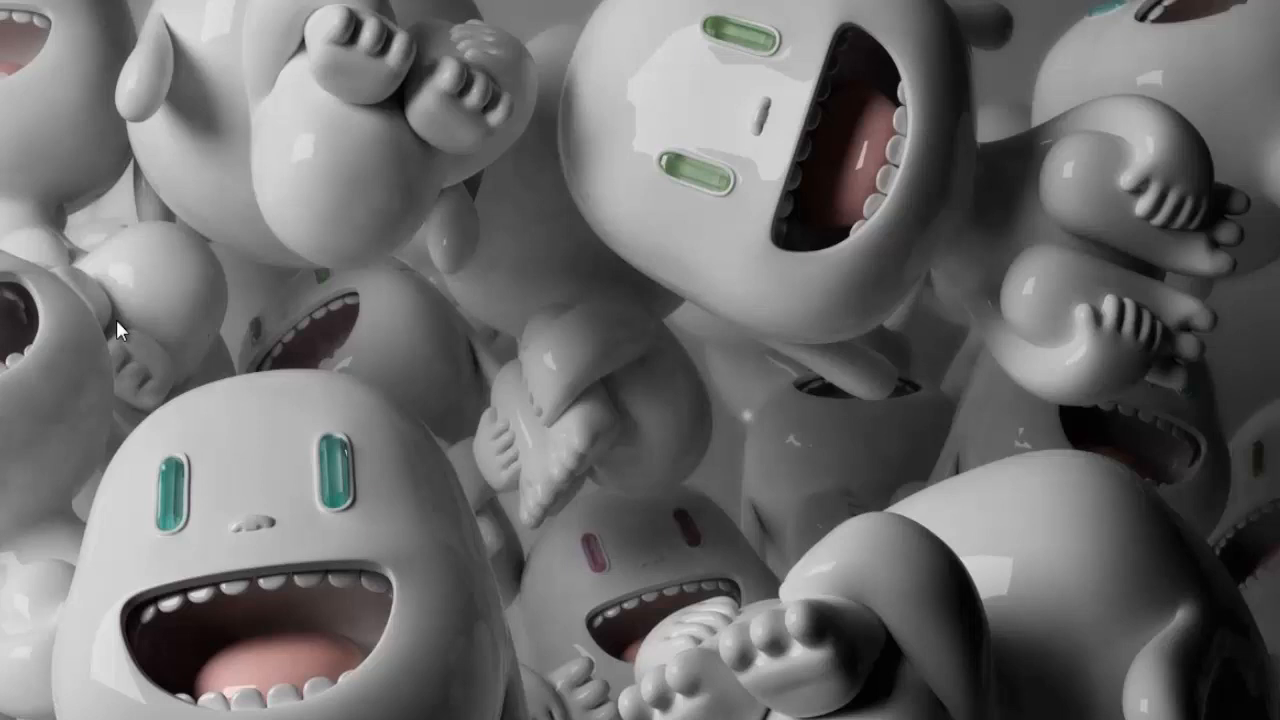
pyautogui.moveTo(46, 391)
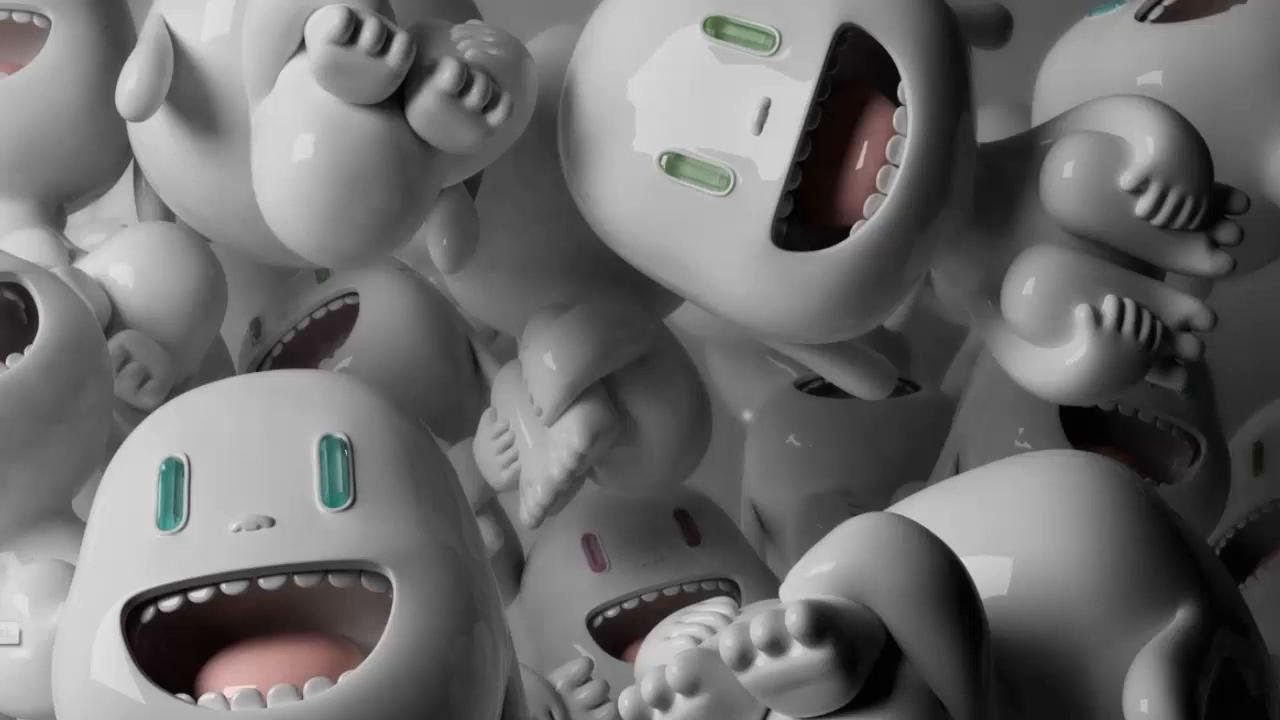
pyautogui.moveTo(58, 618)
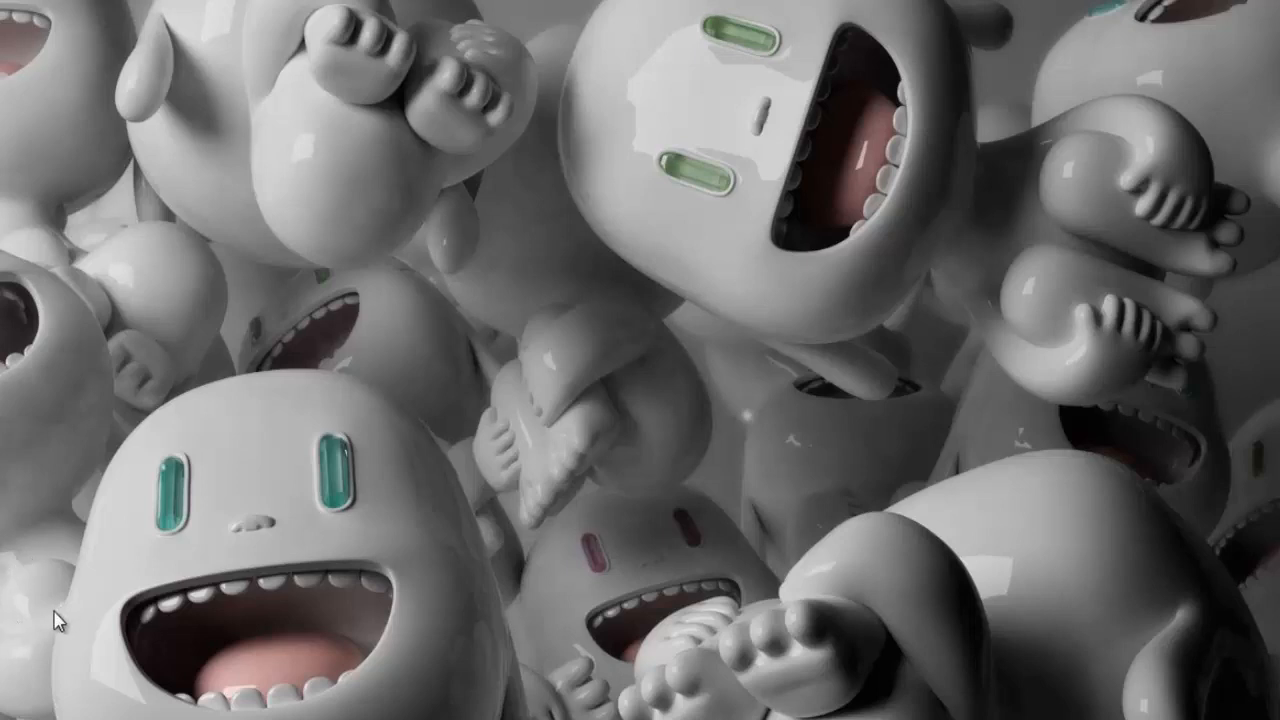
pyautogui.moveTo(15, 602)
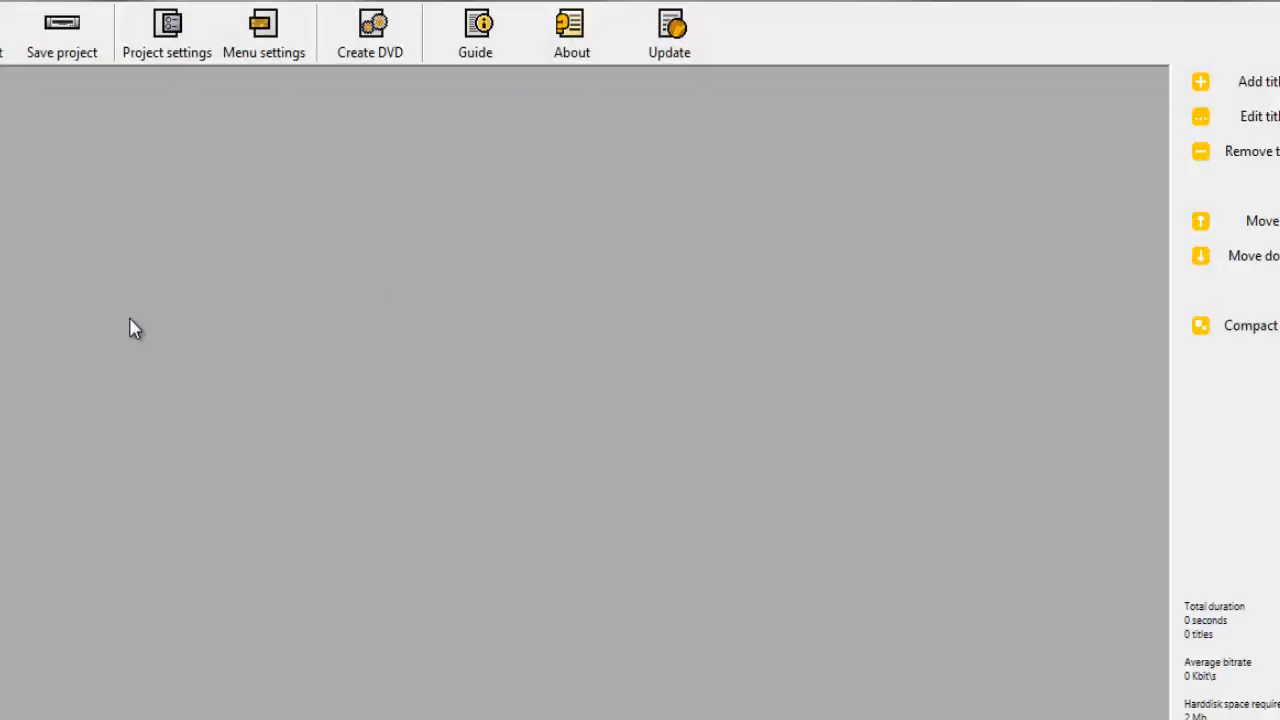
pyautogui.moveTo(890, 273)
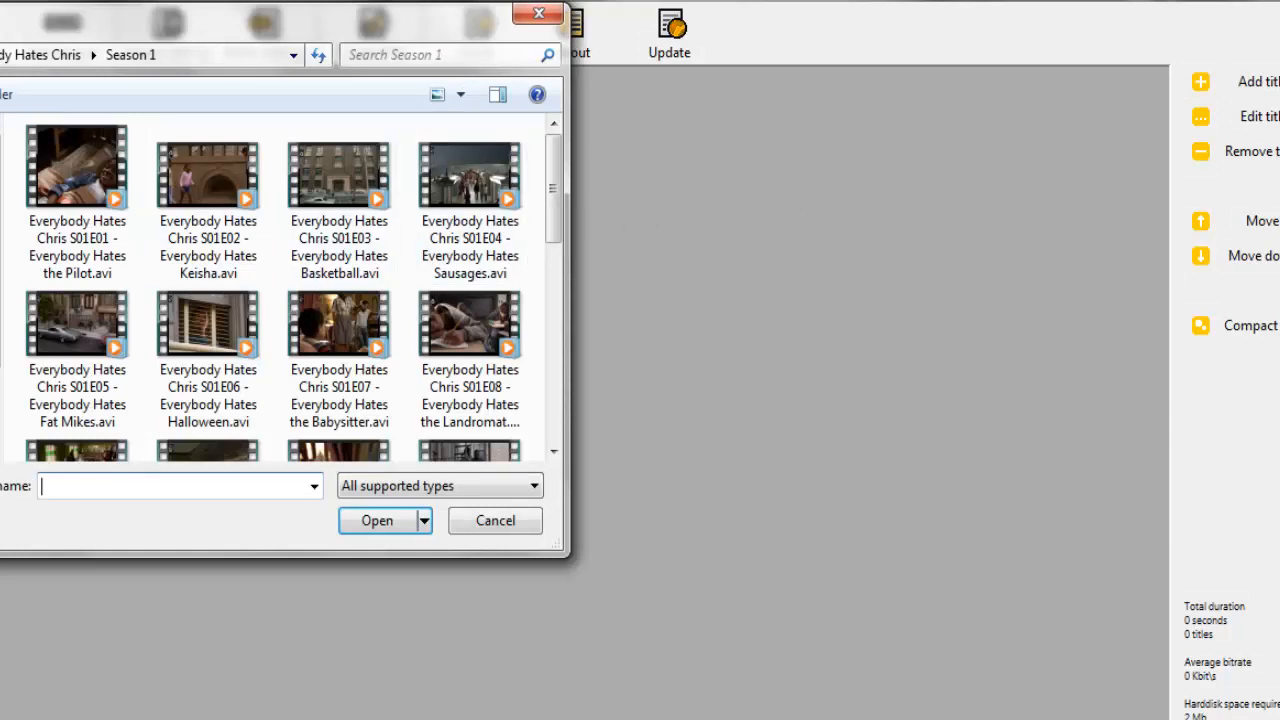
# Add the S01E01 Pilot episode (20:14) as the project's only title
pyautogui.click(77, 165)
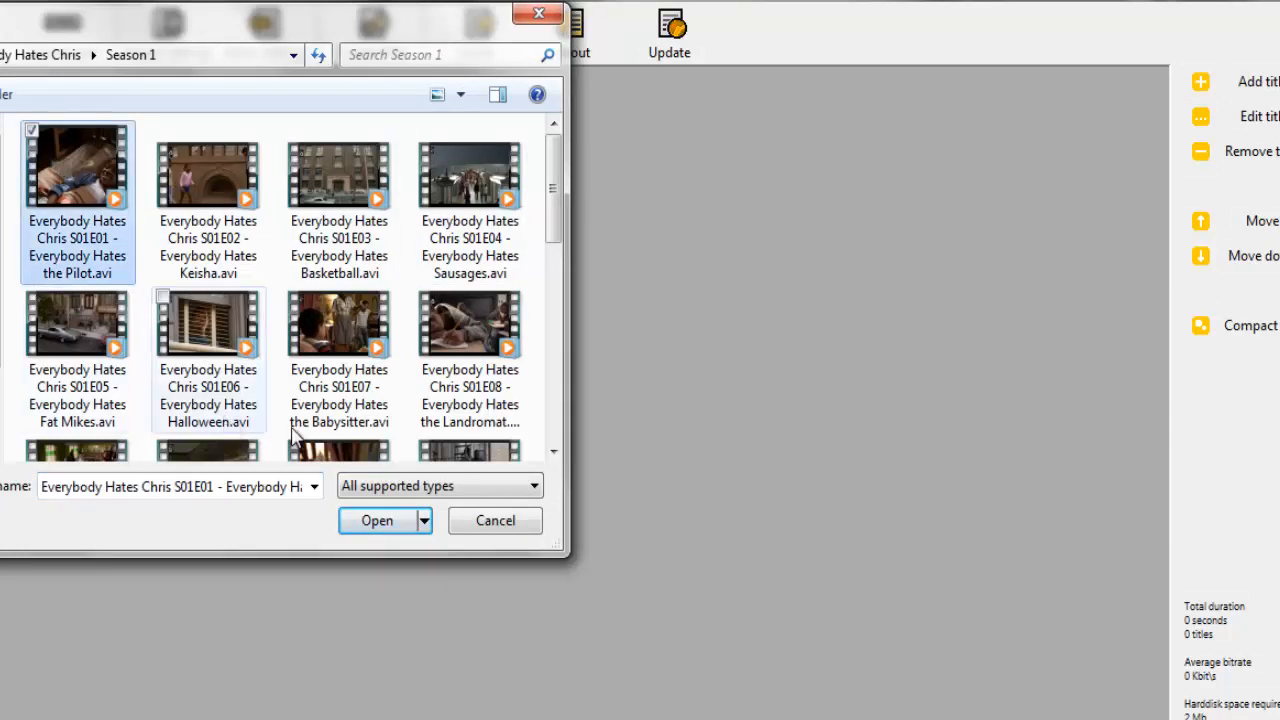
pyautogui.click(377, 520)
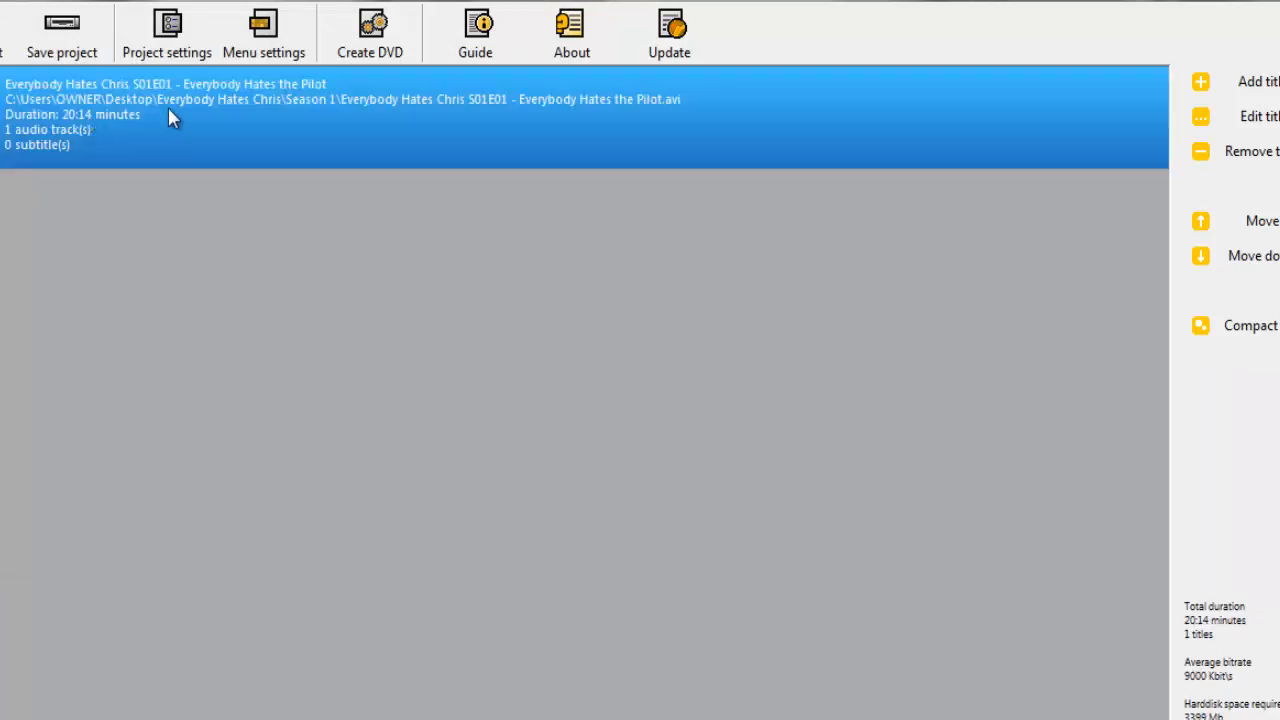
pyautogui.click(166, 32)
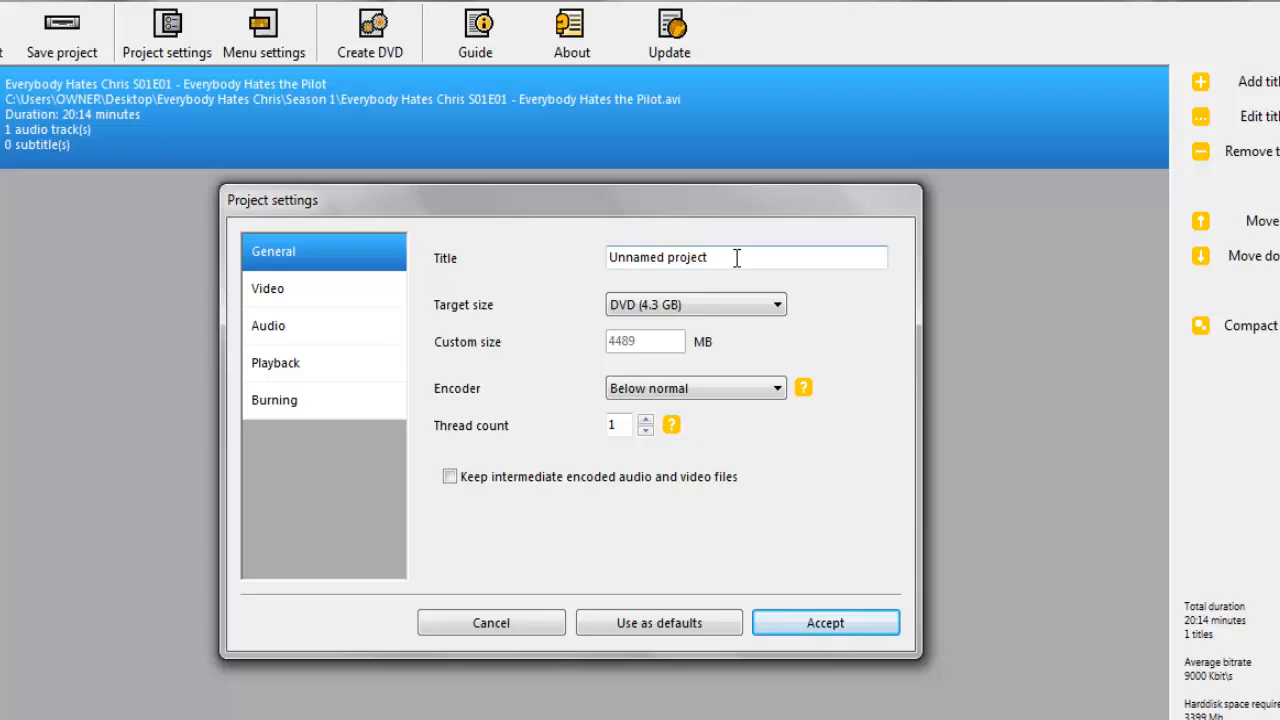
# Set the project title to 'Everybody Hates Chris' and review the Burning options
pyautogui.write('E')
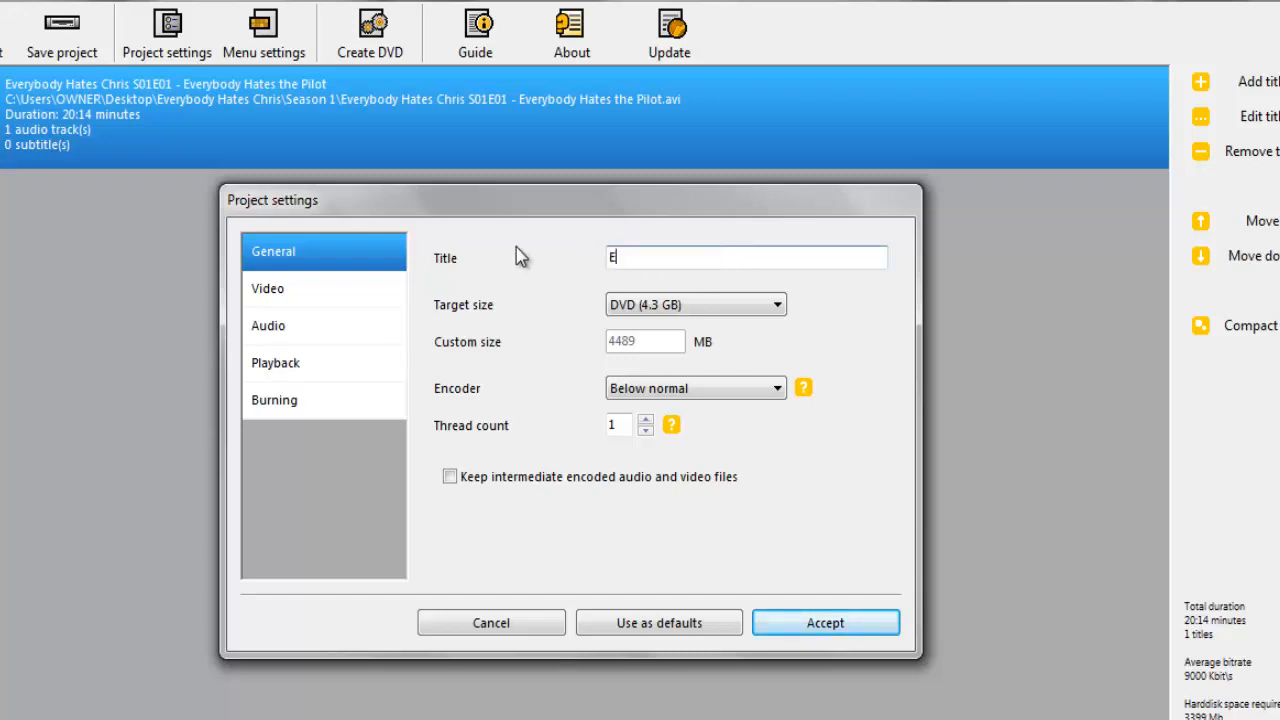
pyautogui.write('verybody H')
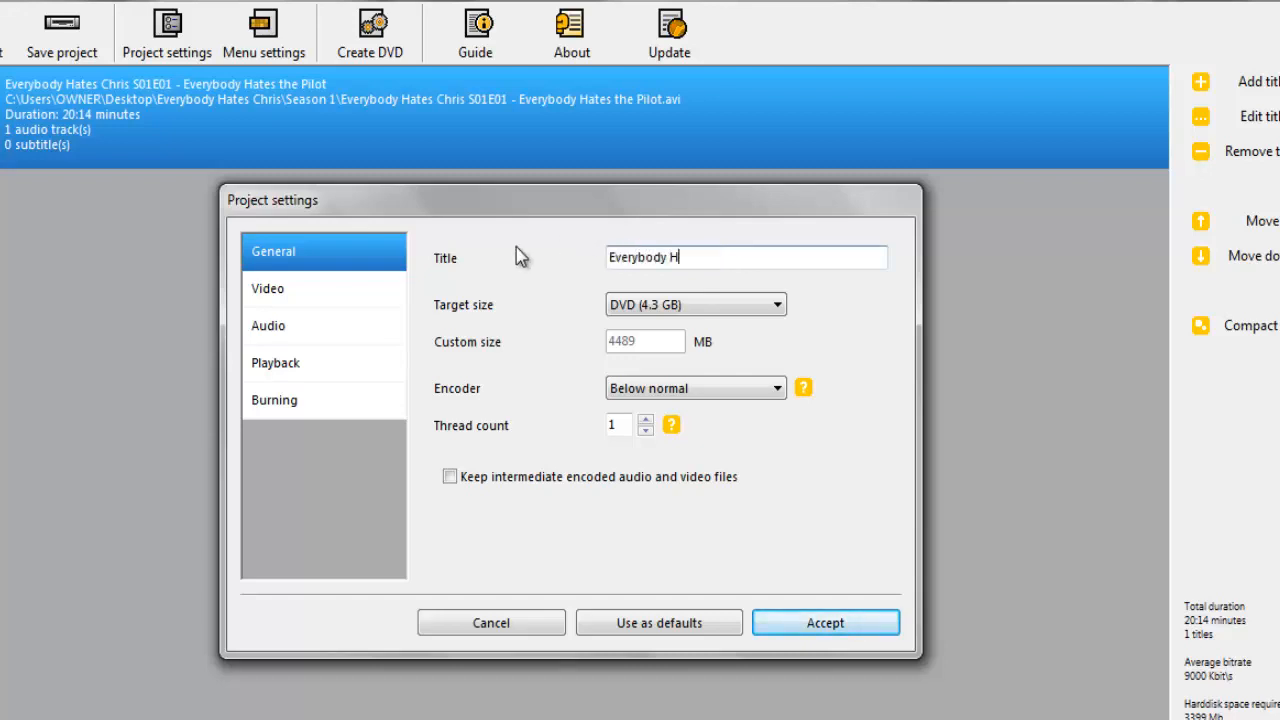
pyautogui.write('ates Chris')
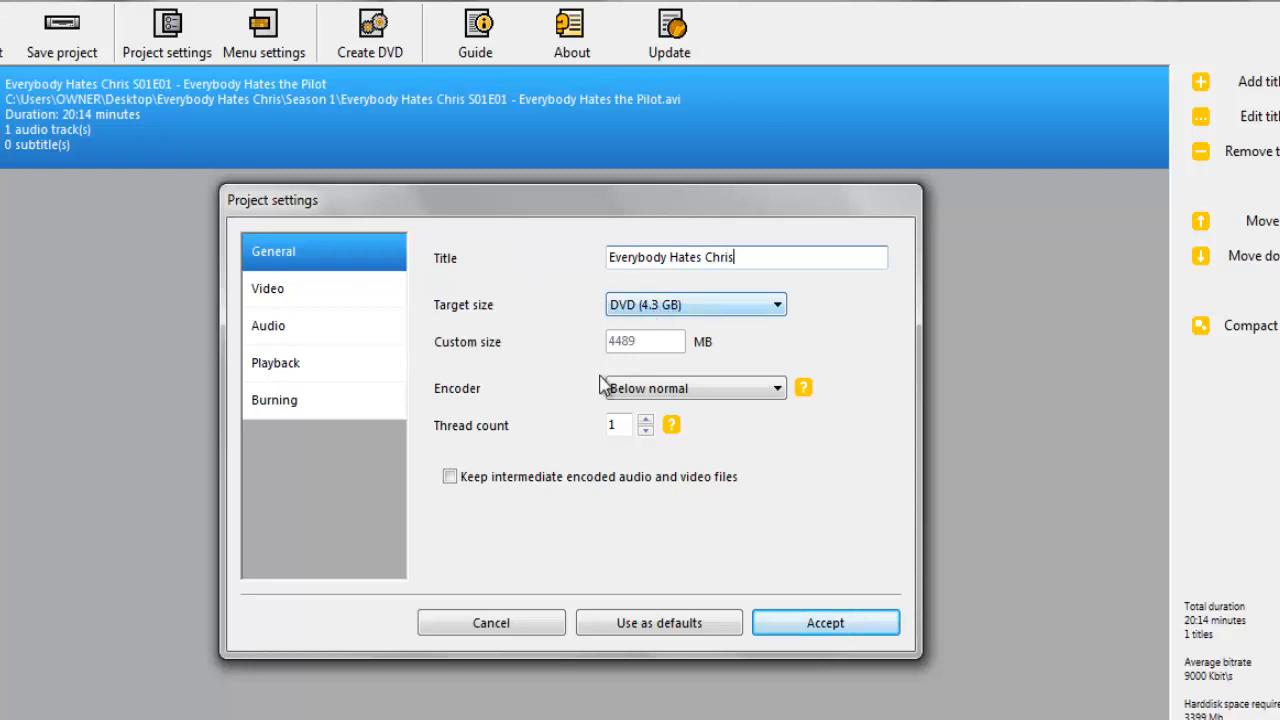
pyautogui.click(274, 400)
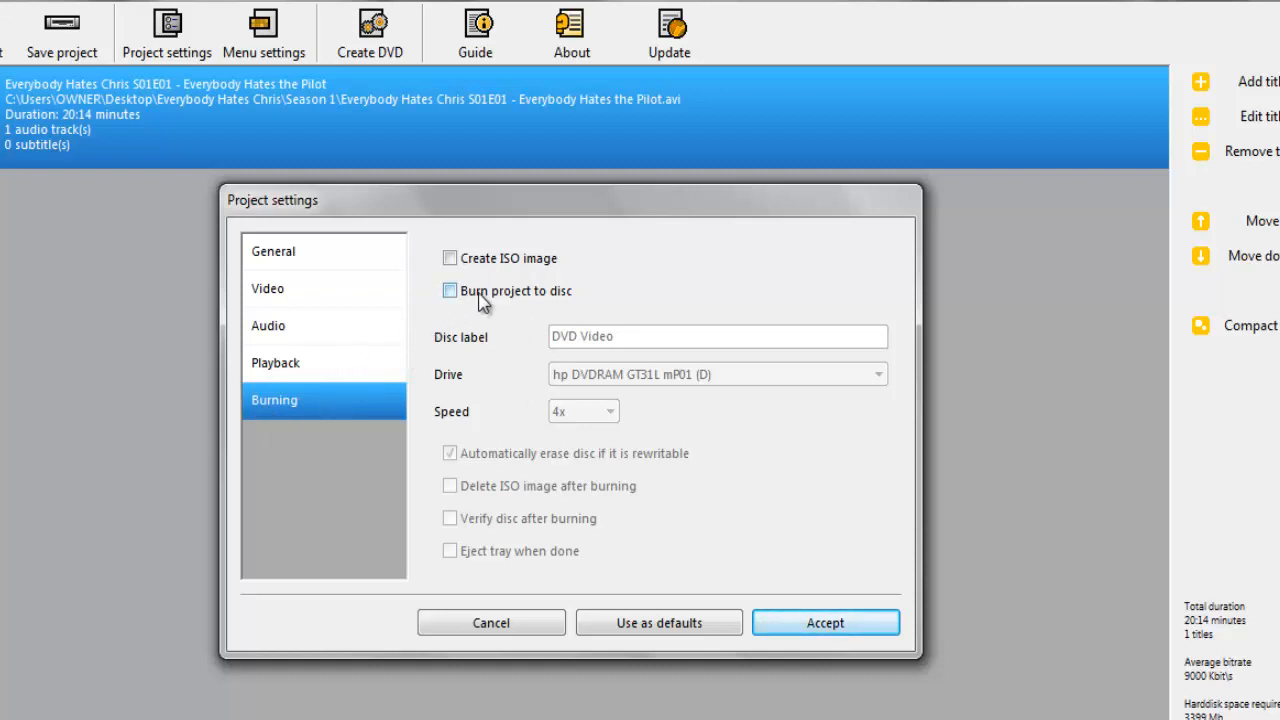
pyautogui.click(449, 290)
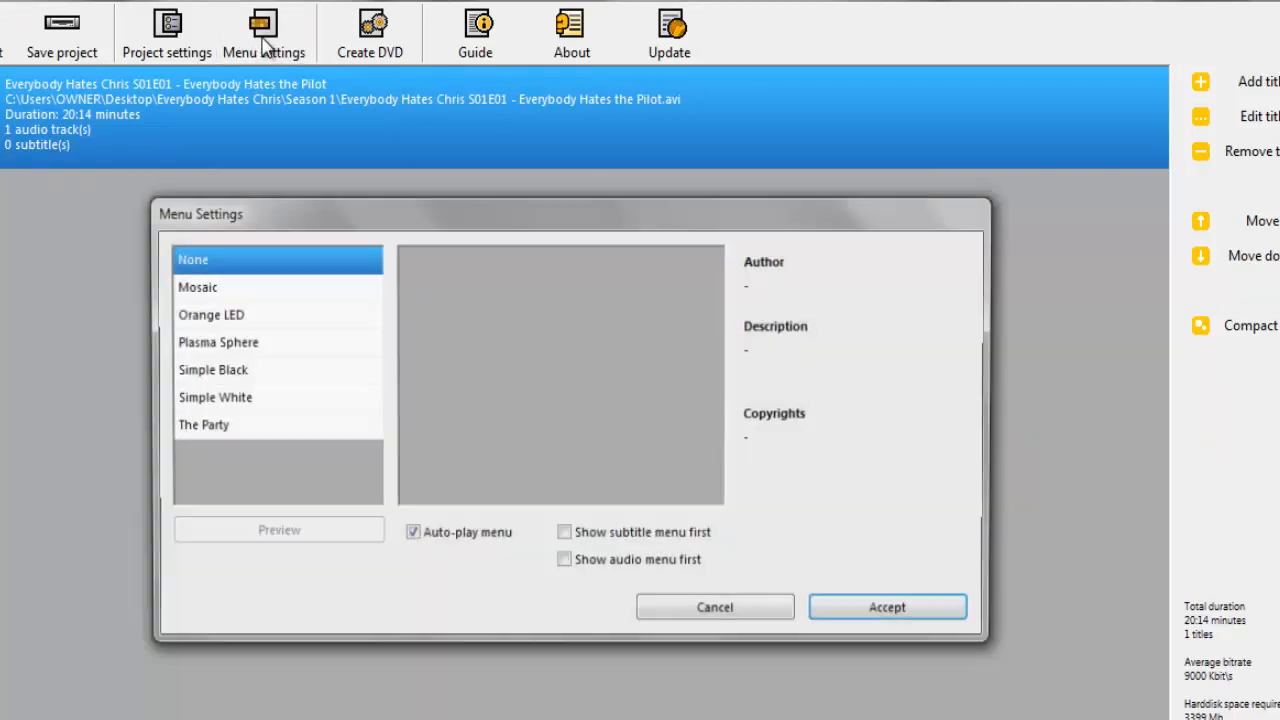
# Preview the Plasma Sphere, Orange LED and Simple White templates, then keep None
pyautogui.click(218, 342)
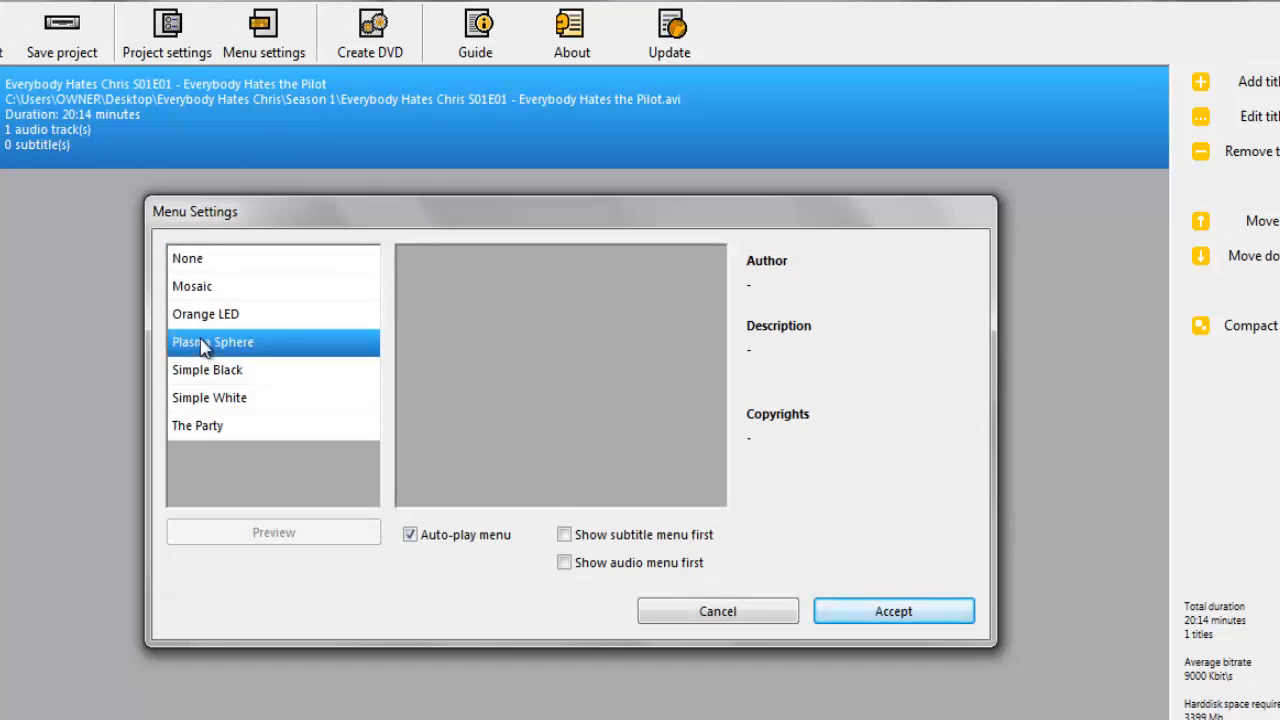
pyautogui.click(205, 314)
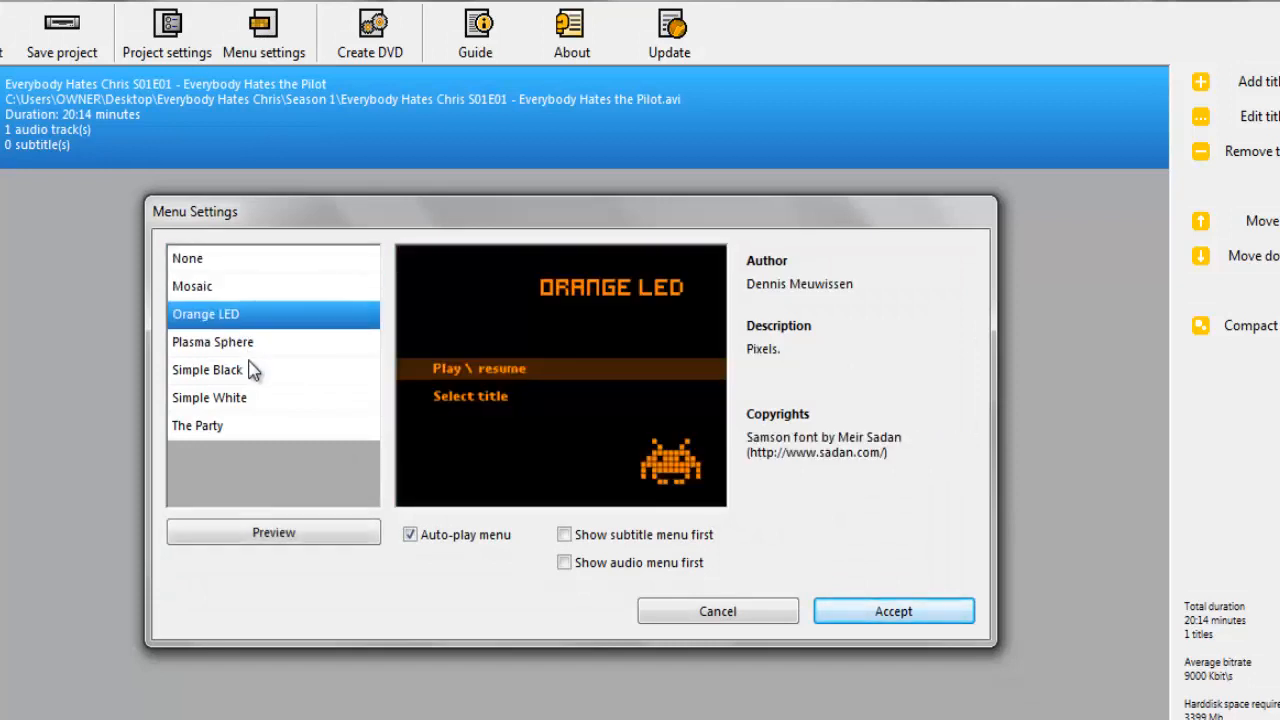
pyautogui.click(210, 397)
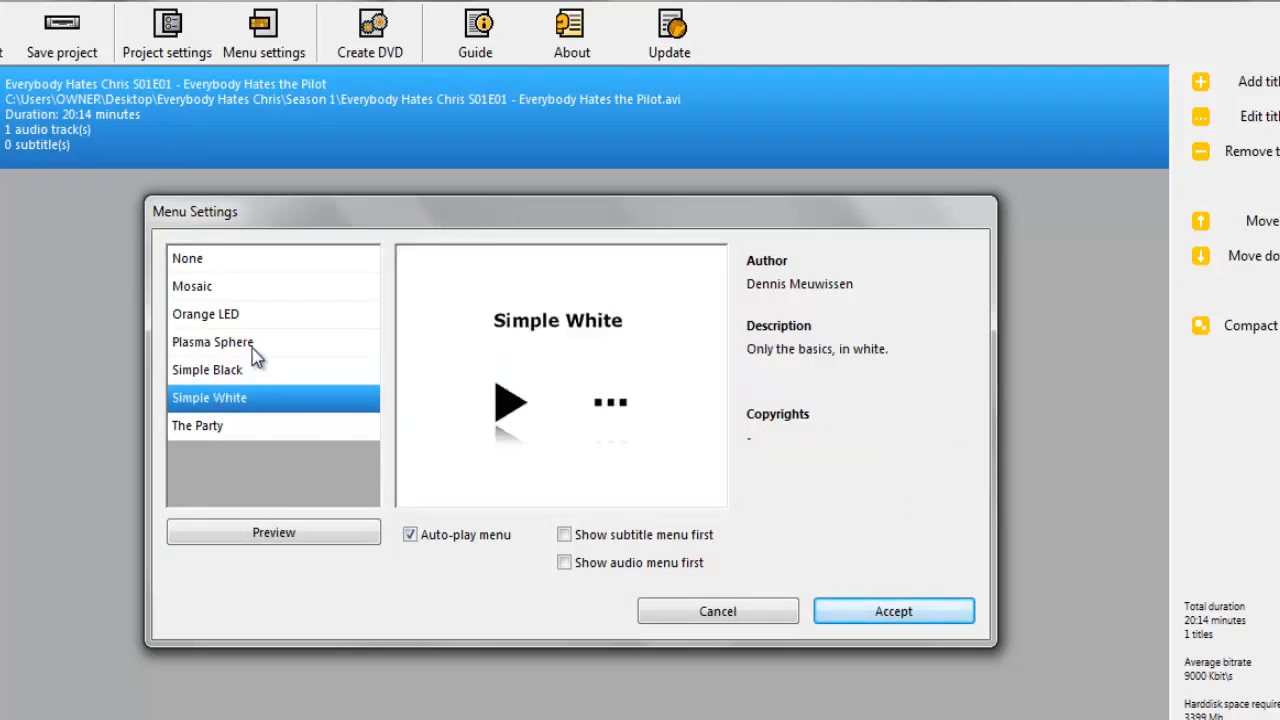
pyautogui.click(187, 258)
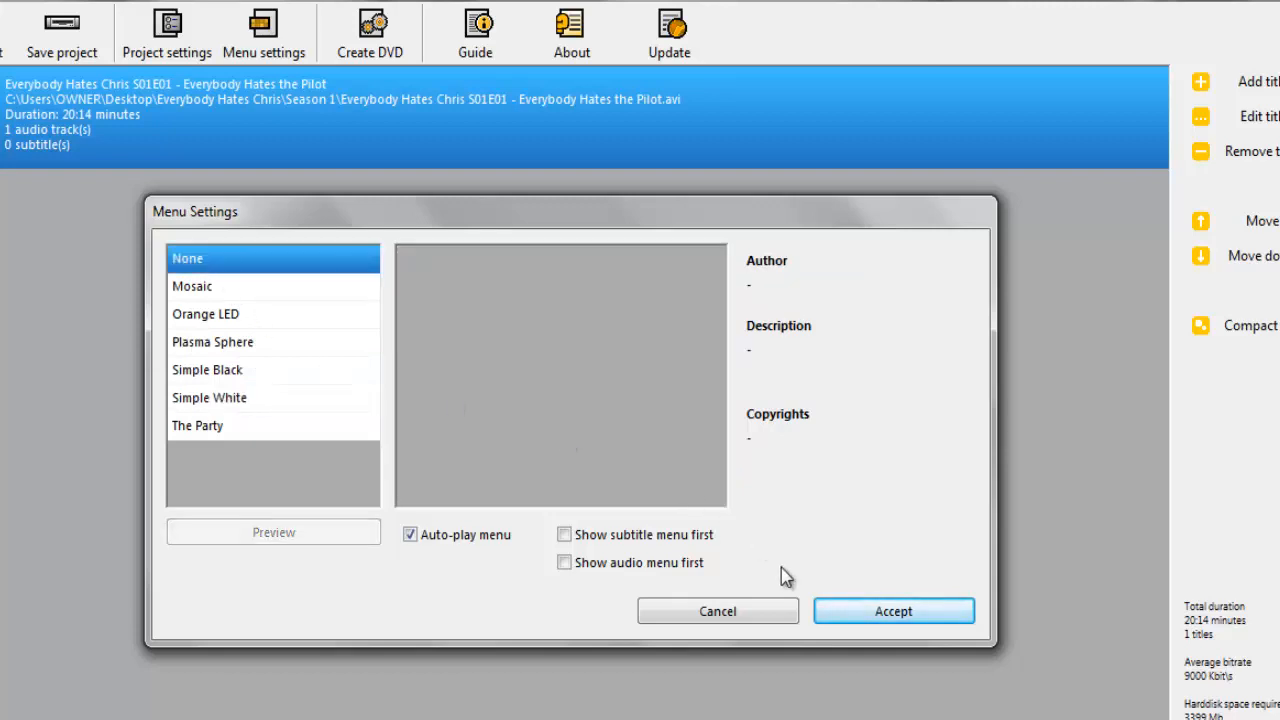
pyautogui.click(892, 611)
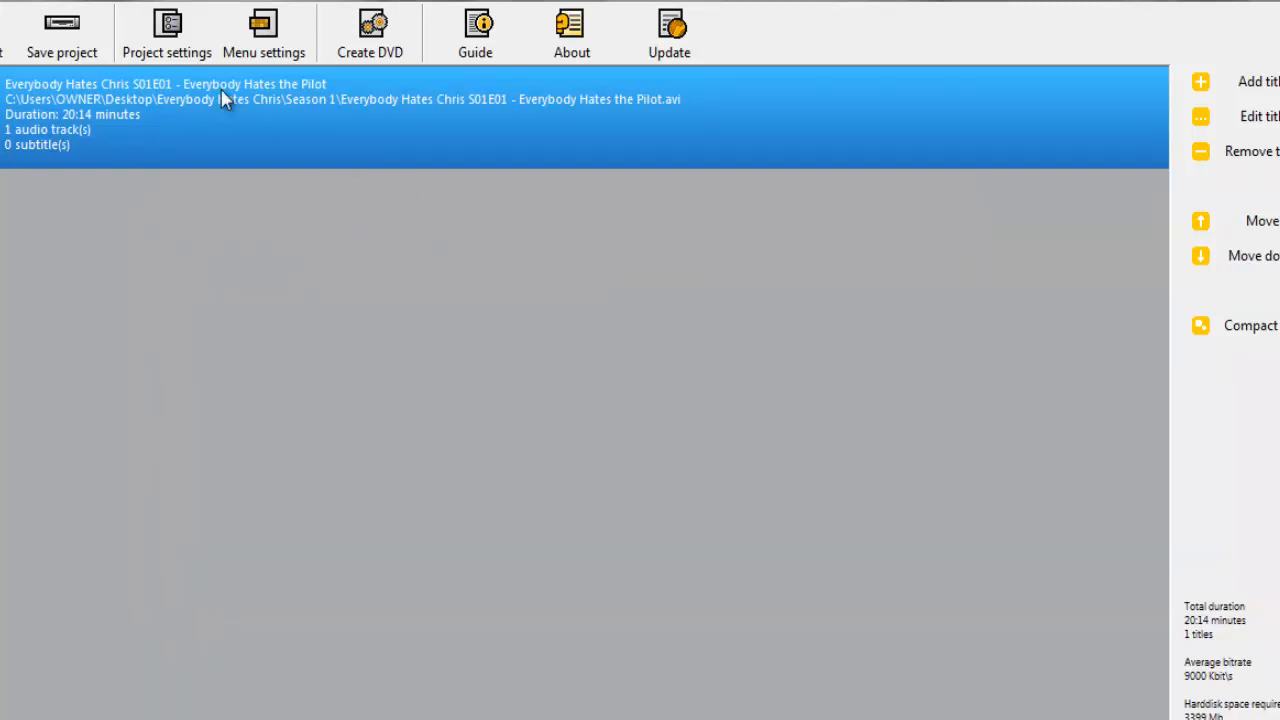
pyautogui.moveTo(267, 99)
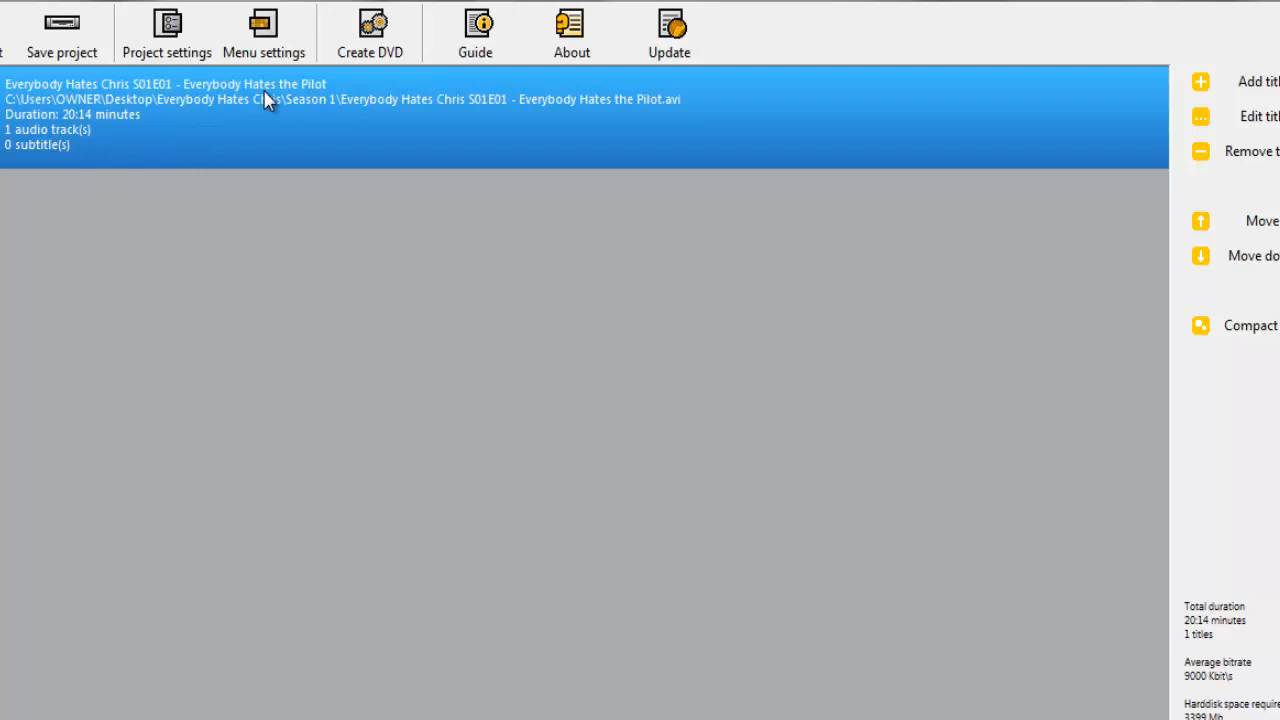
pyautogui.moveTo(61, 30)
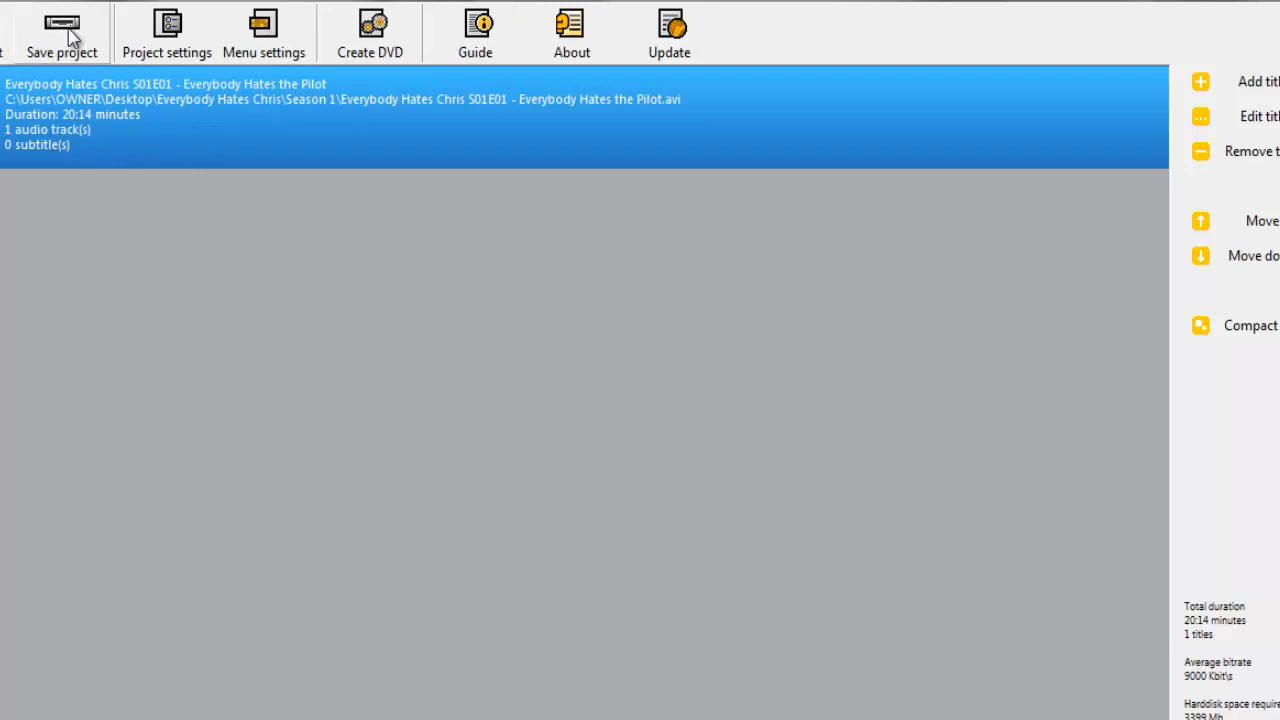
pyautogui.click(166, 30)
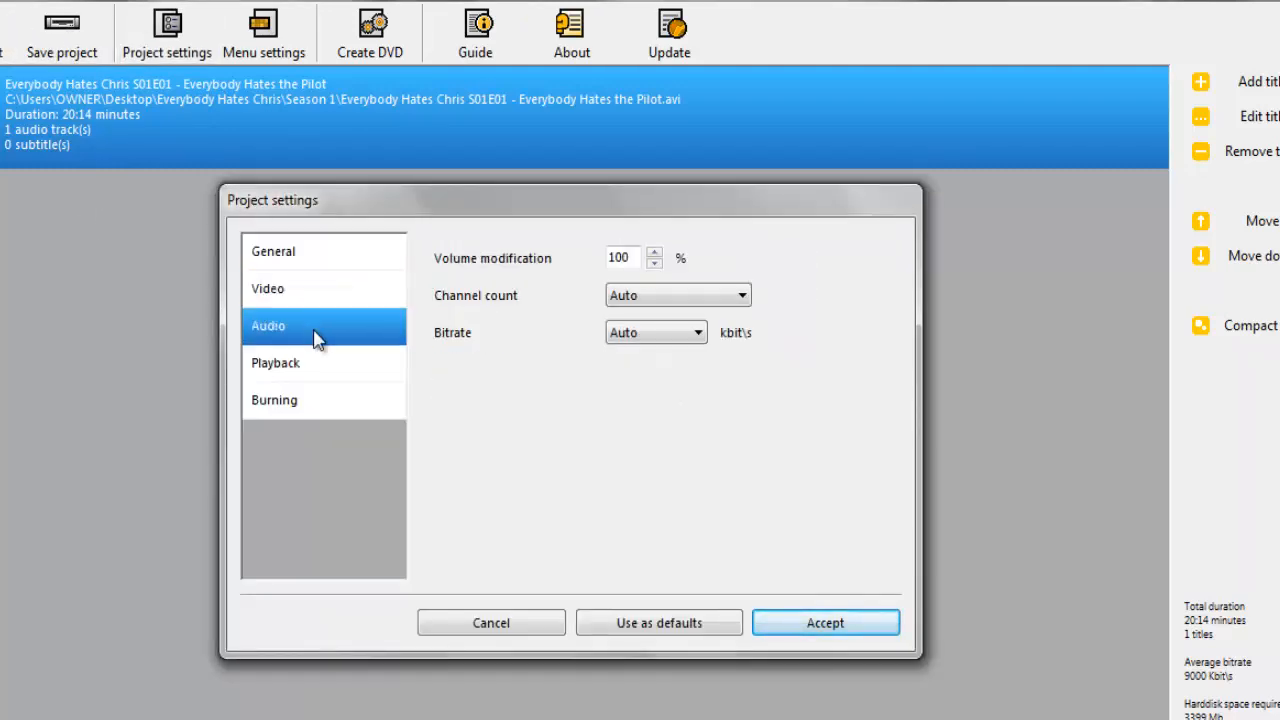
pyautogui.click(275, 363)
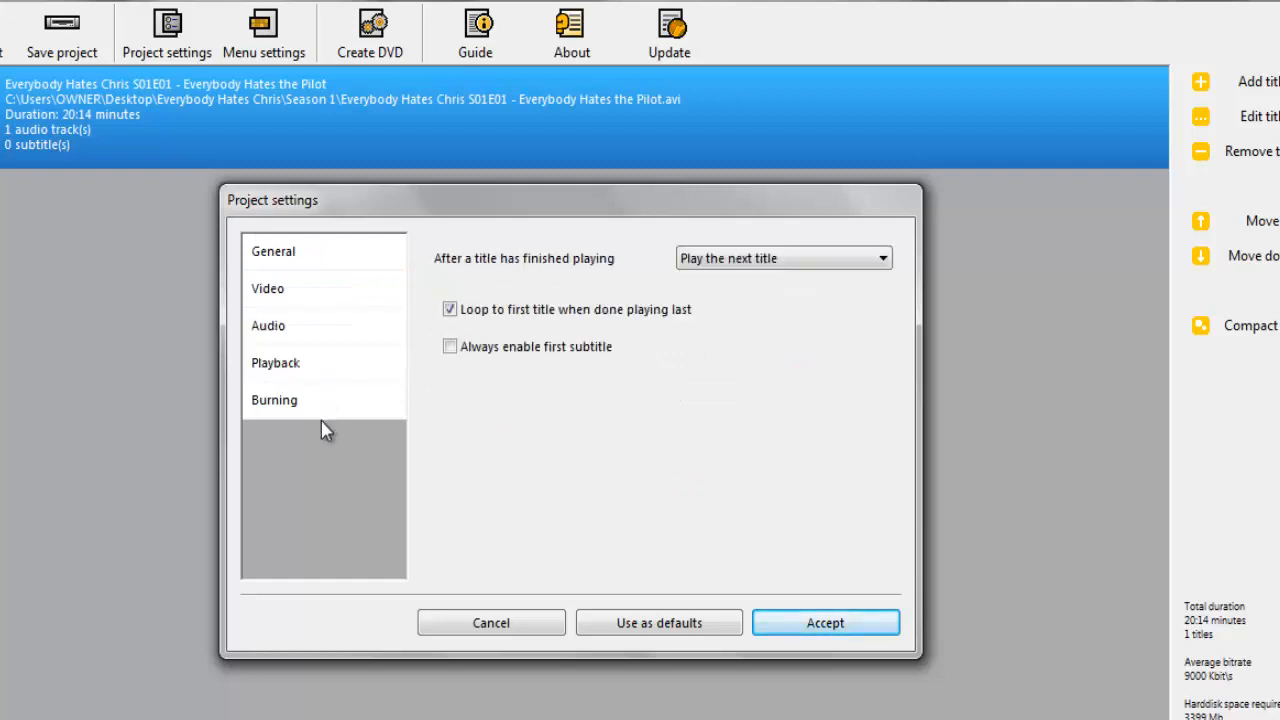
pyautogui.click(273, 251)
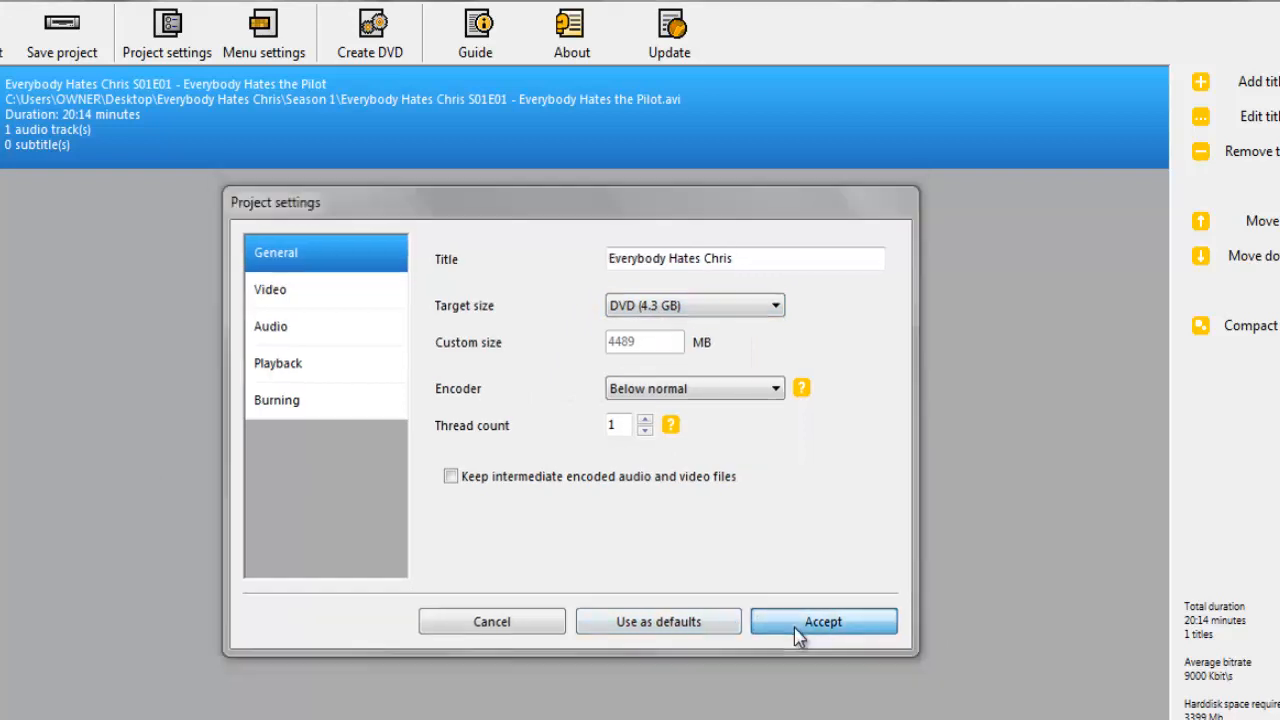
pyautogui.click(822, 621)
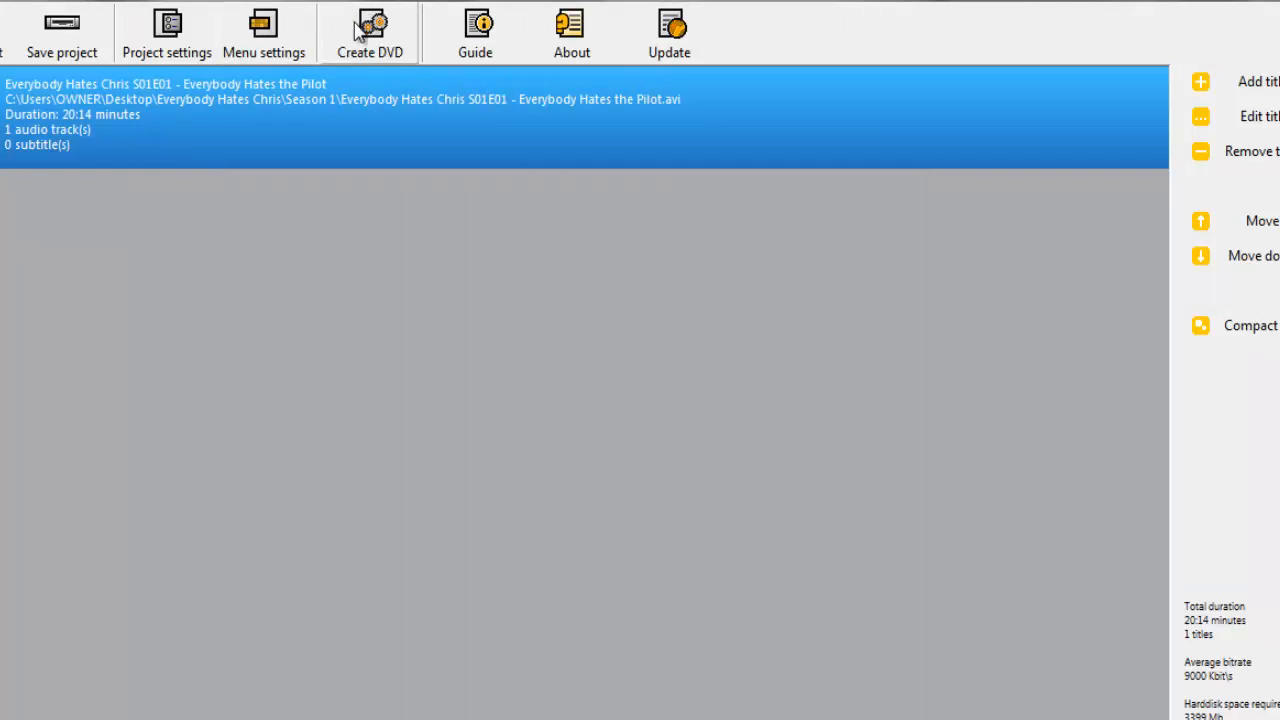
pyautogui.moveTo(293, 78)
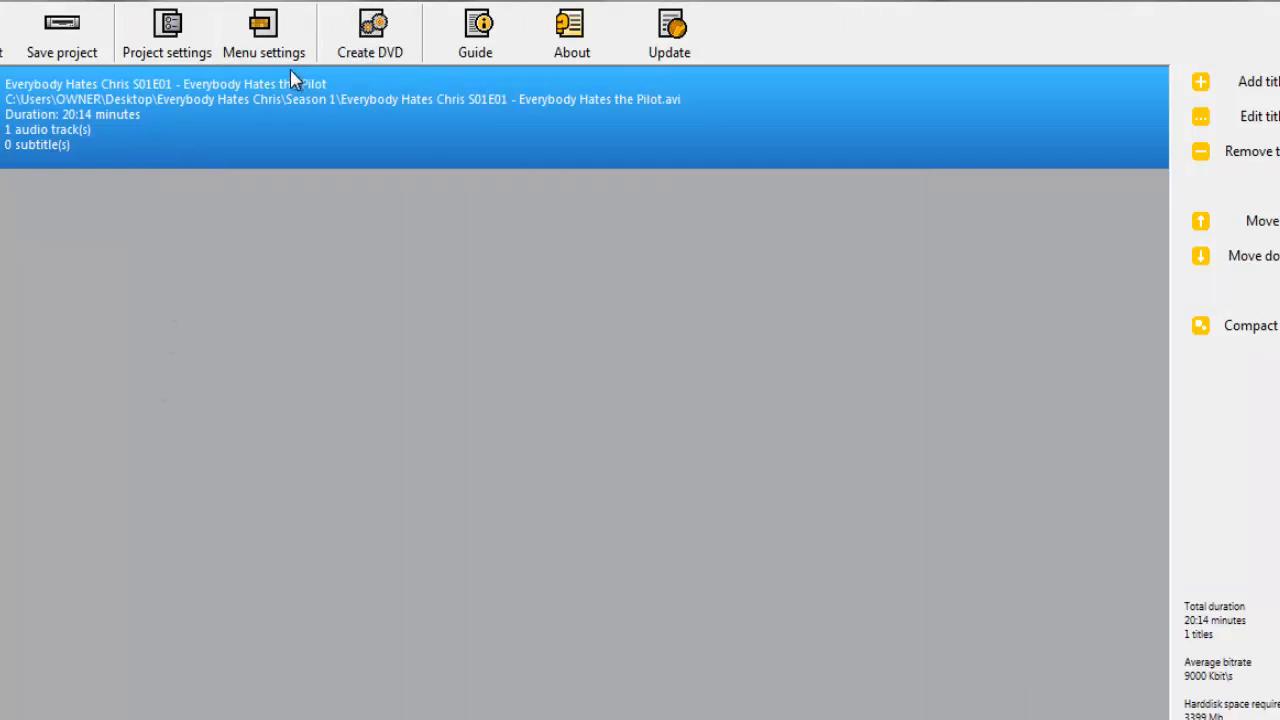
pyautogui.moveTo(333, 85)
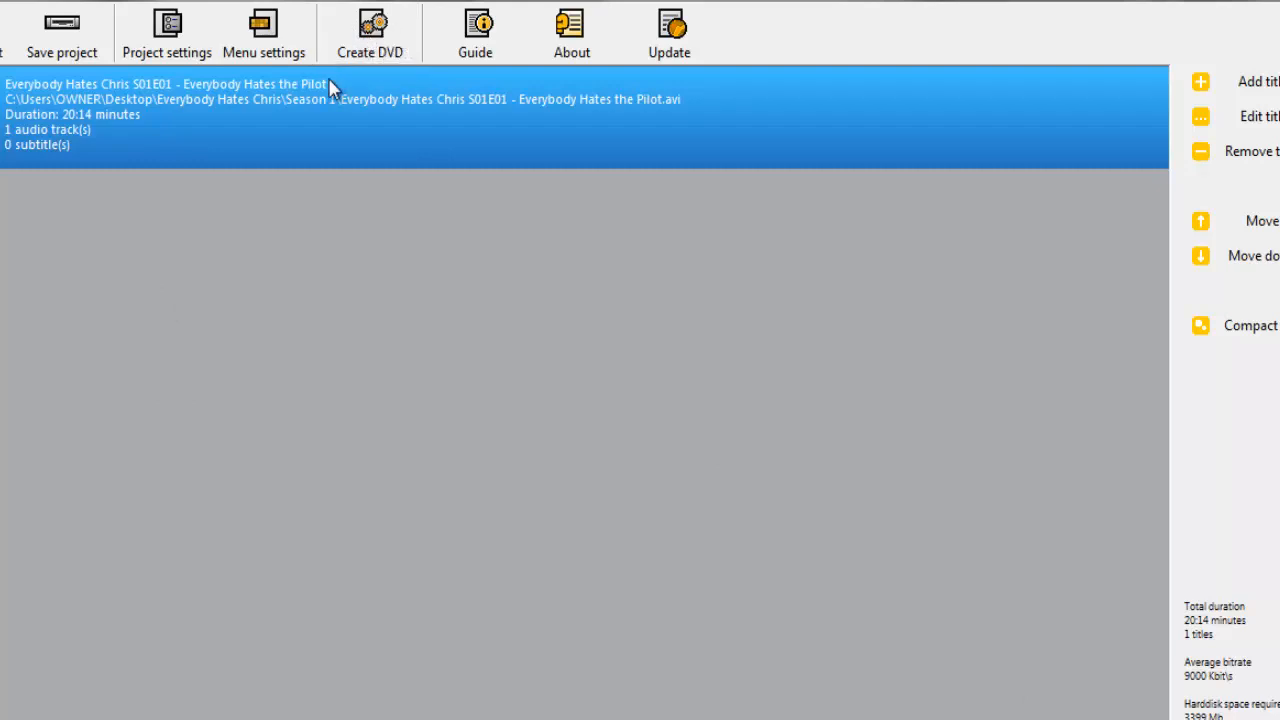
pyautogui.moveTo(370, 32)
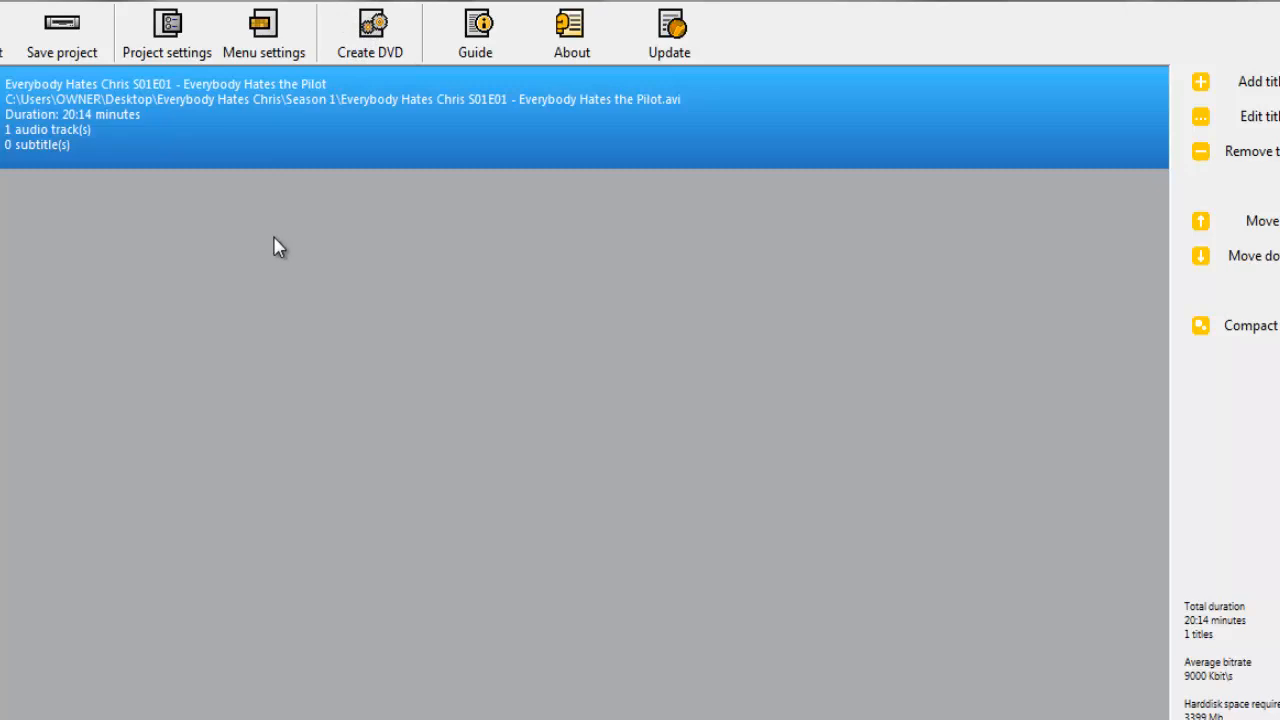
pyautogui.moveTo(287, 255)
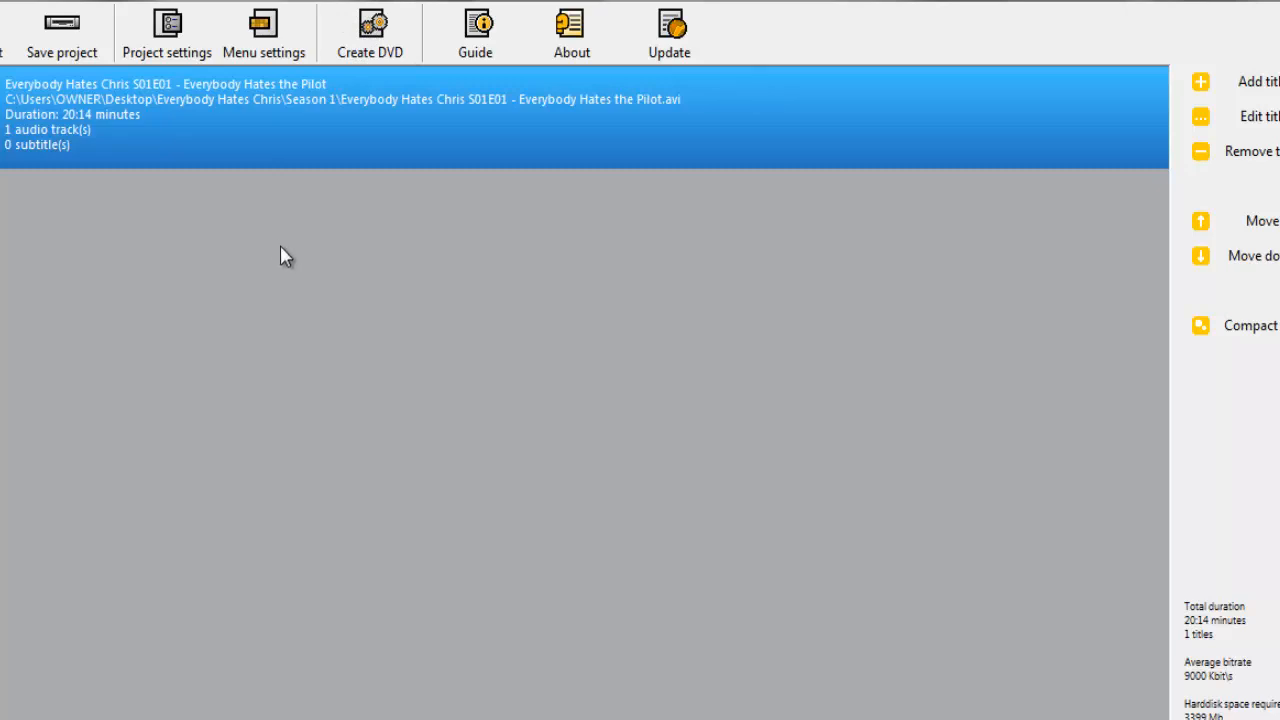
pyautogui.moveTo(288, 258)
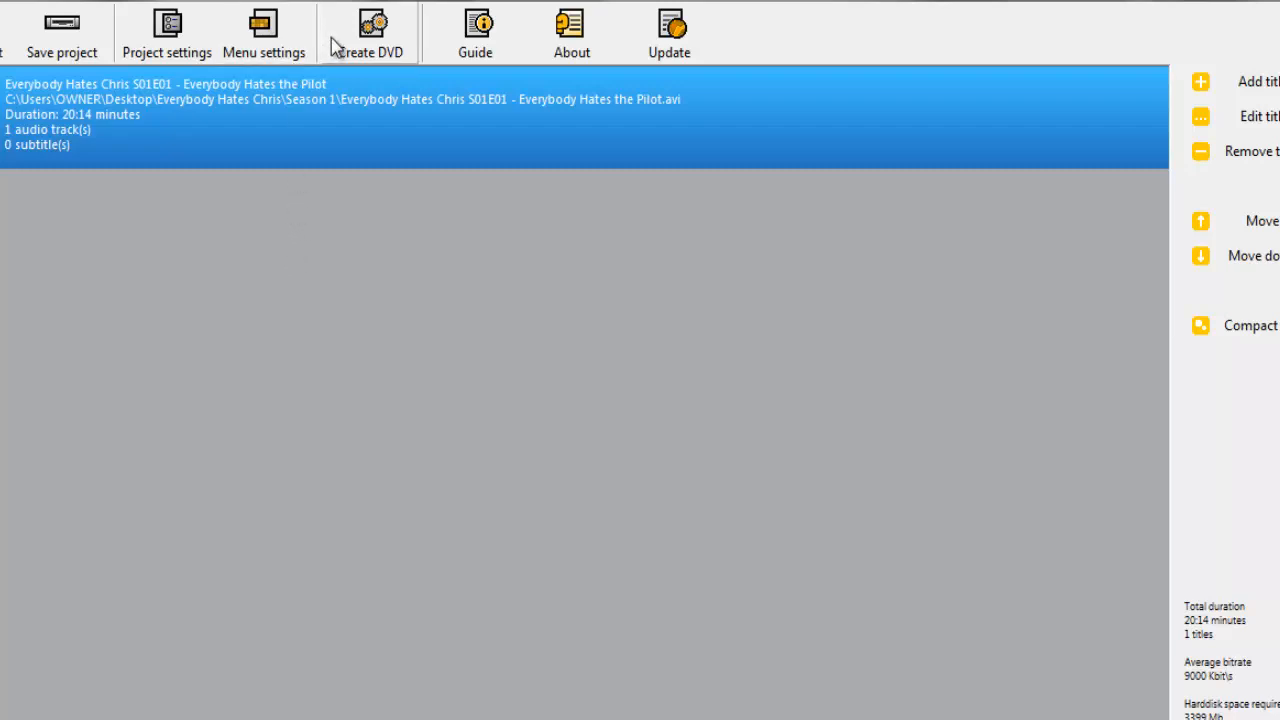
pyautogui.moveTo(392, 308)
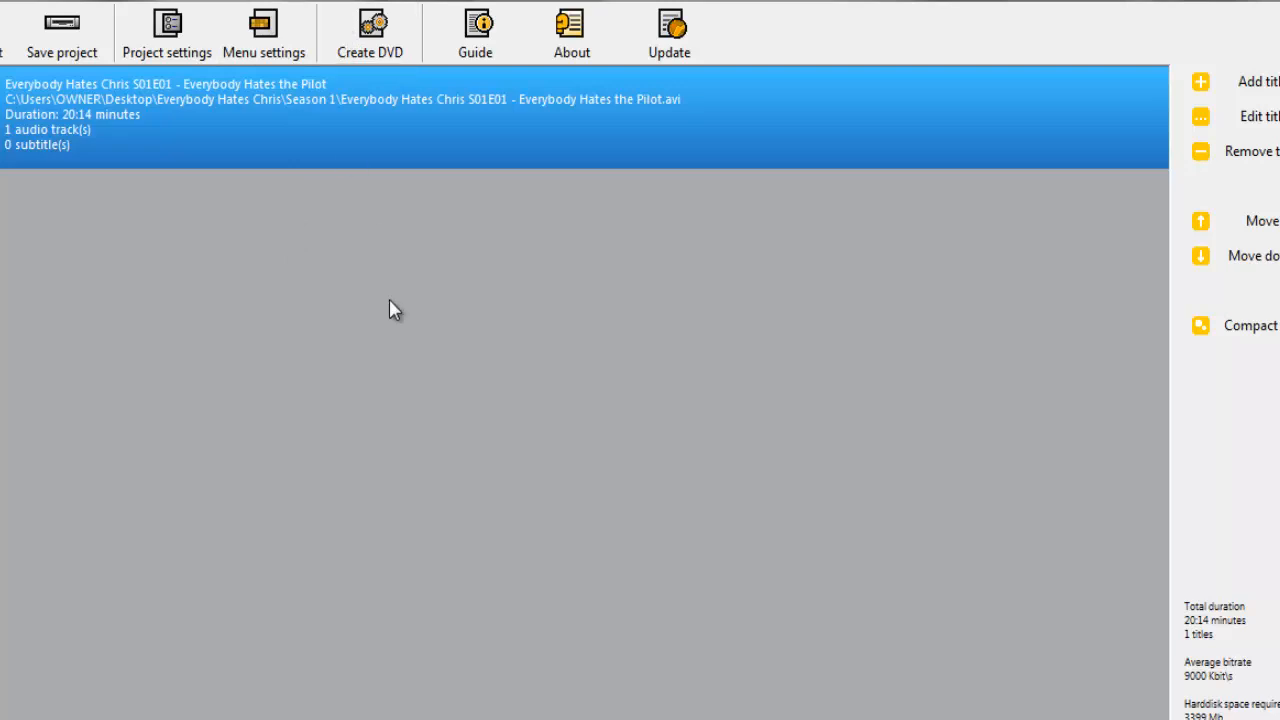